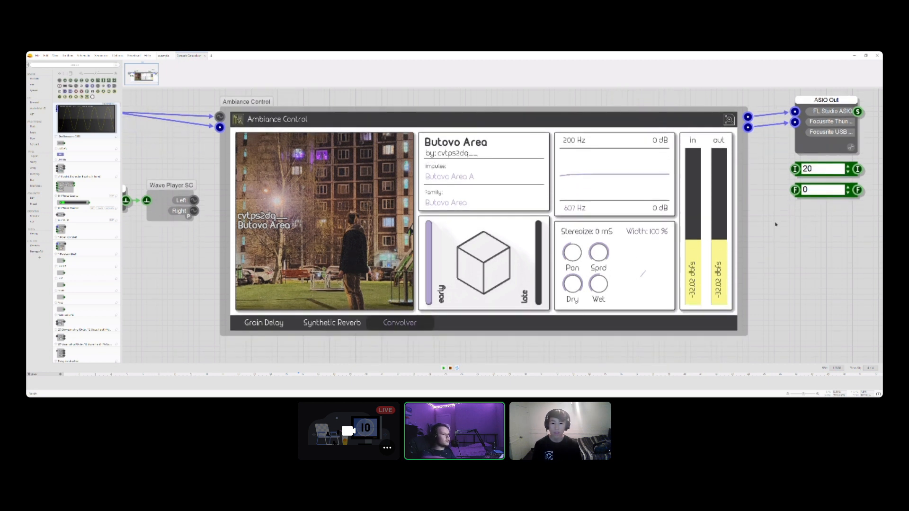
pyautogui.moveTo(809, 304)
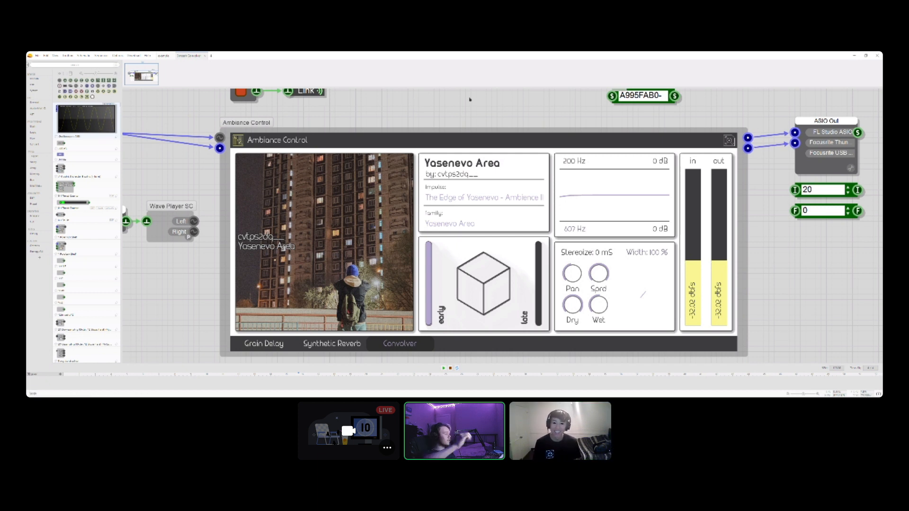
# Step: Show Ambiance Control's Synthetic Reverb page once the Yasenevo Area impulse replaces Butovo Area
pyautogui.click(331, 343)
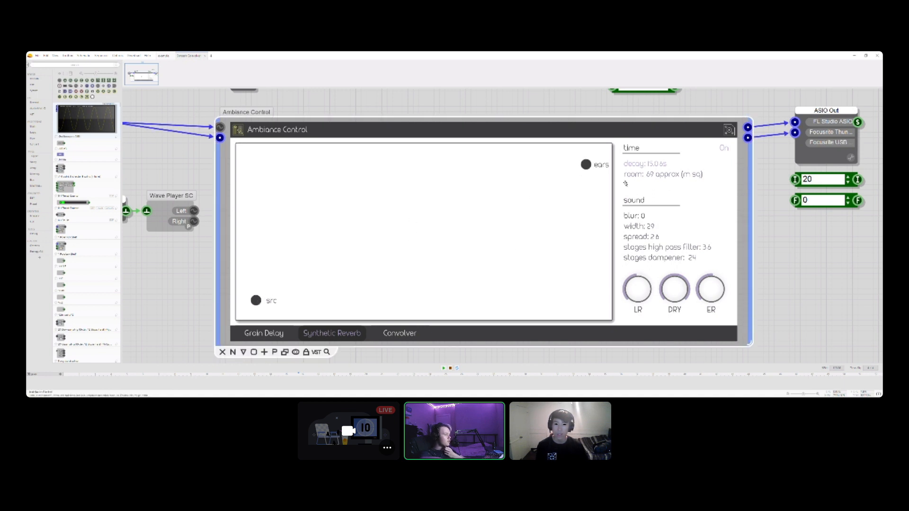
pyautogui.moveTo(368, 264)
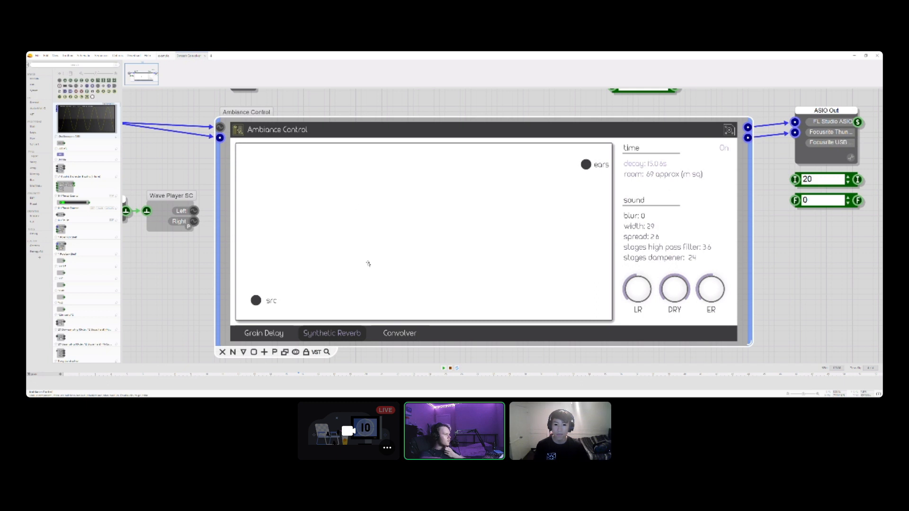
pyautogui.moveTo(431, 202)
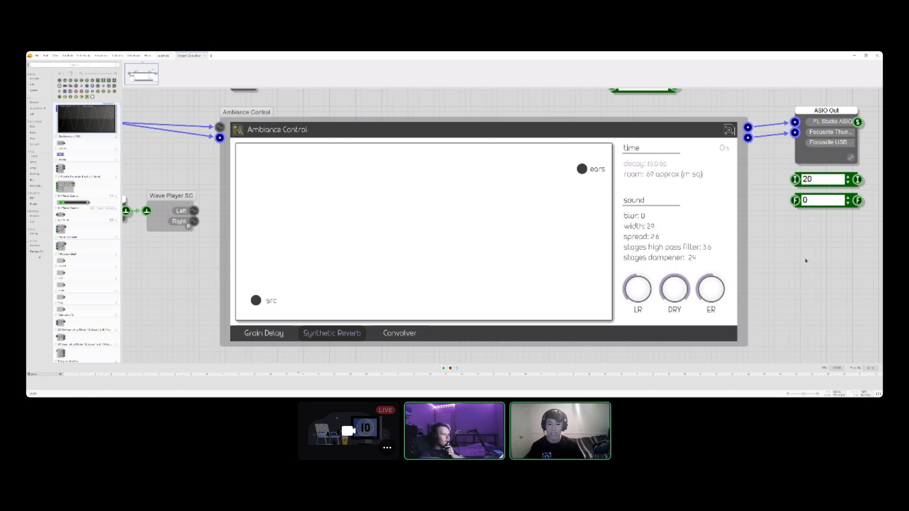
# Step: Display the Synthetic Reverb page with its src and ears room view in Ambiance Control
pyautogui.click(263, 333)
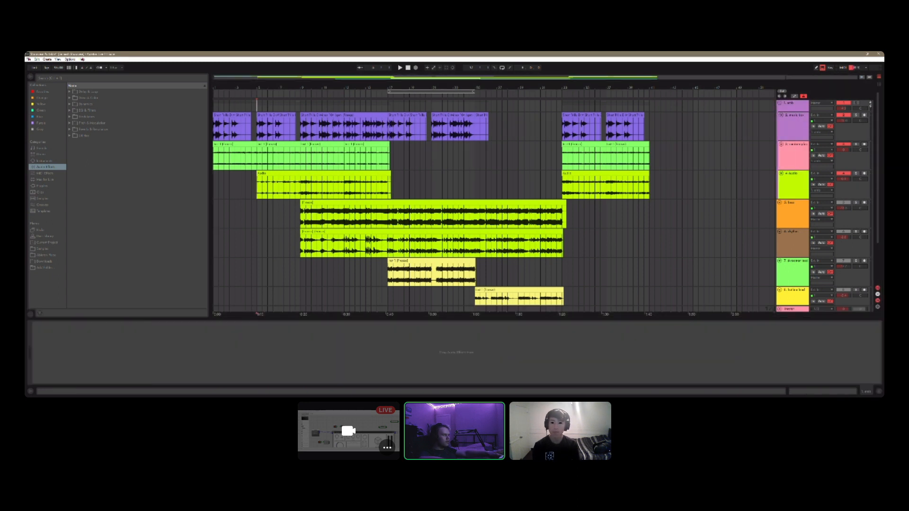
# Step: Open the track's Ambiance Control plugin window and switch it to the Convolver page
pyautogui.click(399, 67)
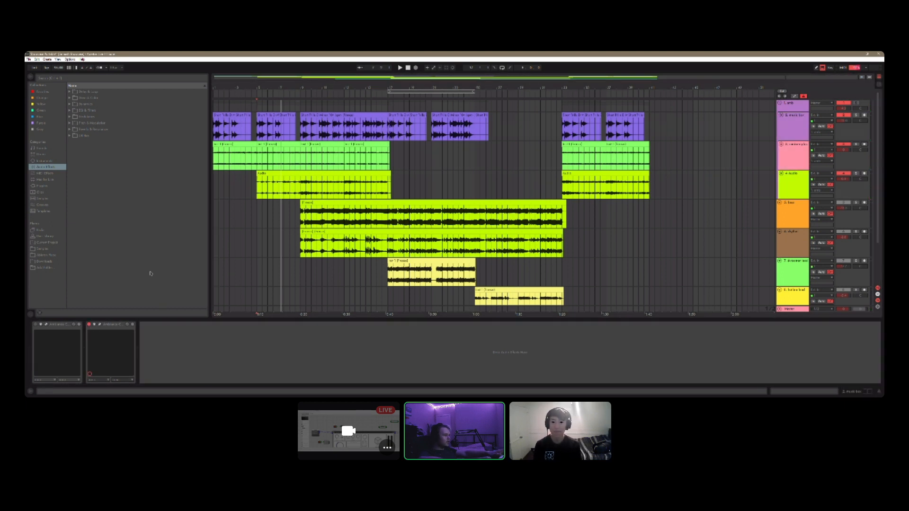
pyautogui.click(399, 67)
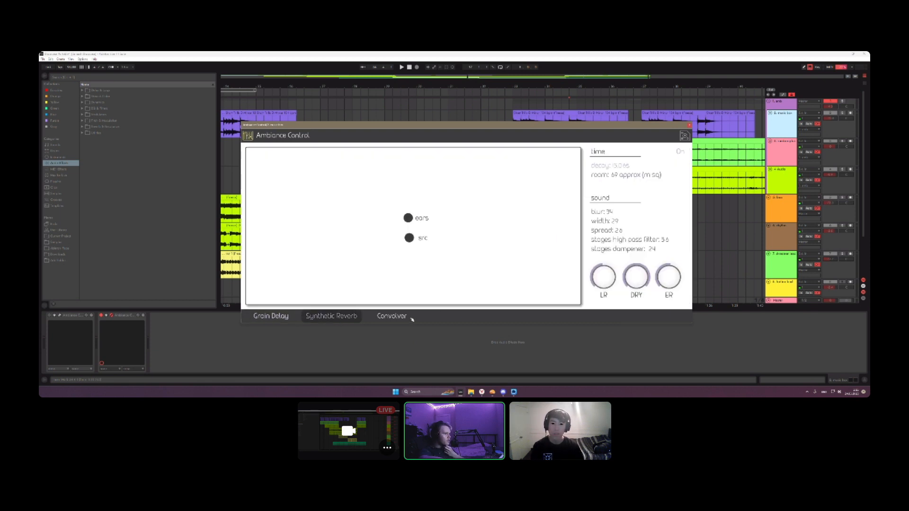
pyautogui.click(391, 316)
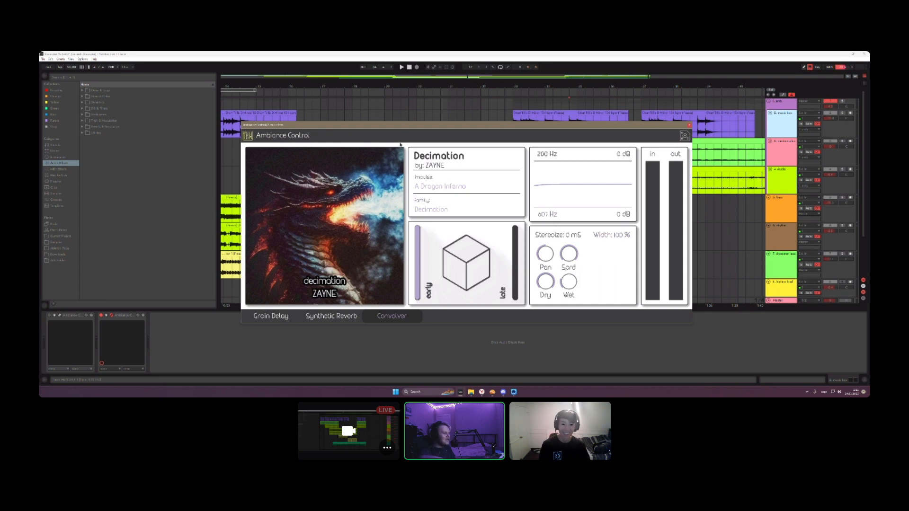
# Step: Open the Shimmer plugin window on the track's chain, moving the Cabinet Array window aside
pyautogui.click(271, 316)
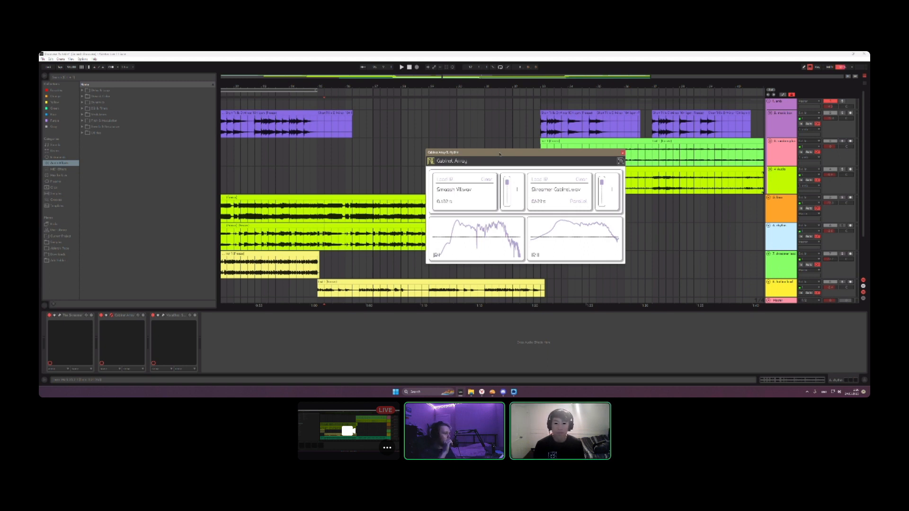
pyautogui.moveTo(499, 153); pyautogui.dragTo(527, 162)
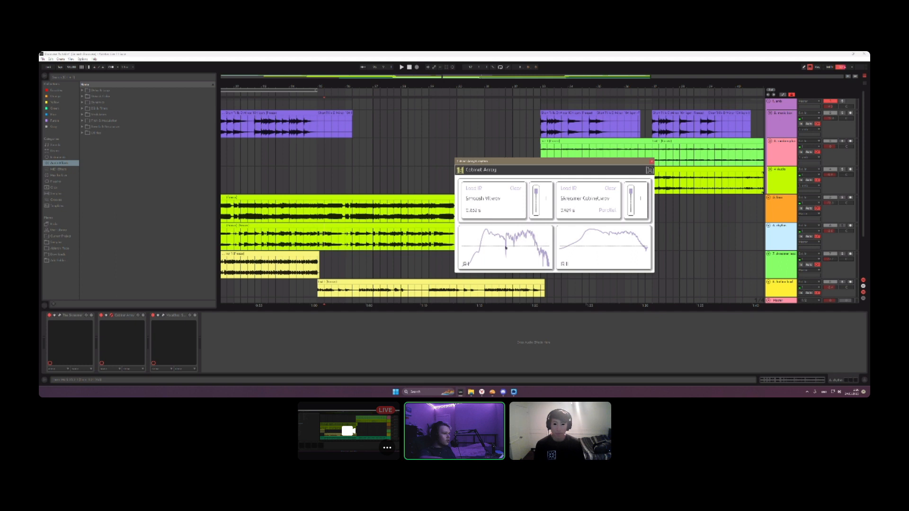
pyautogui.click(651, 161)
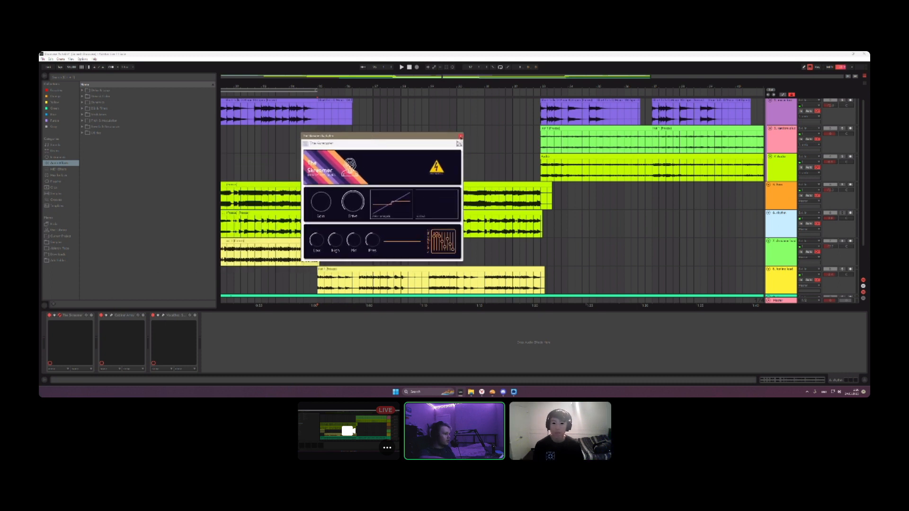
# Step: Load the Feel Nothing ZAYNE DEATH REMIX .flp project into FL Studio's Playlist
pyautogui.click(460, 143)
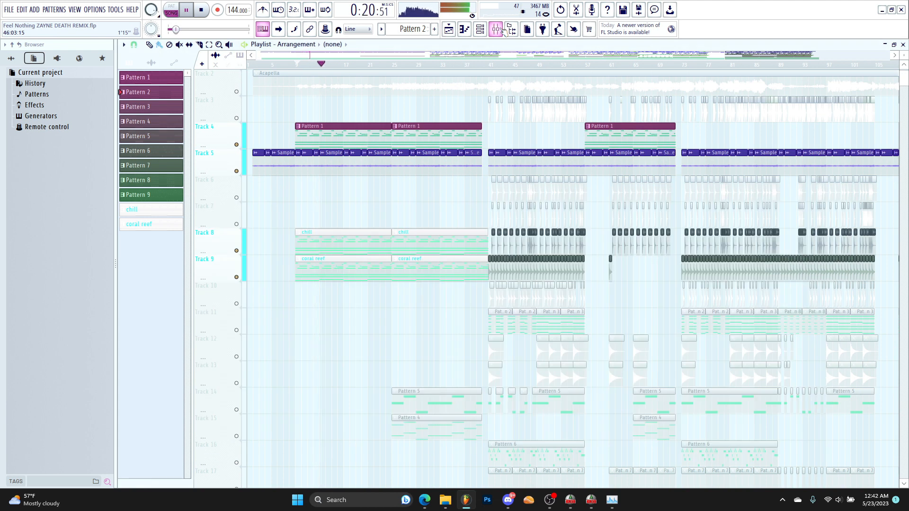
# Step: Open Ambiance Control on insert 35 and switch it to the Grain Delay page
pyautogui.click(494, 29)
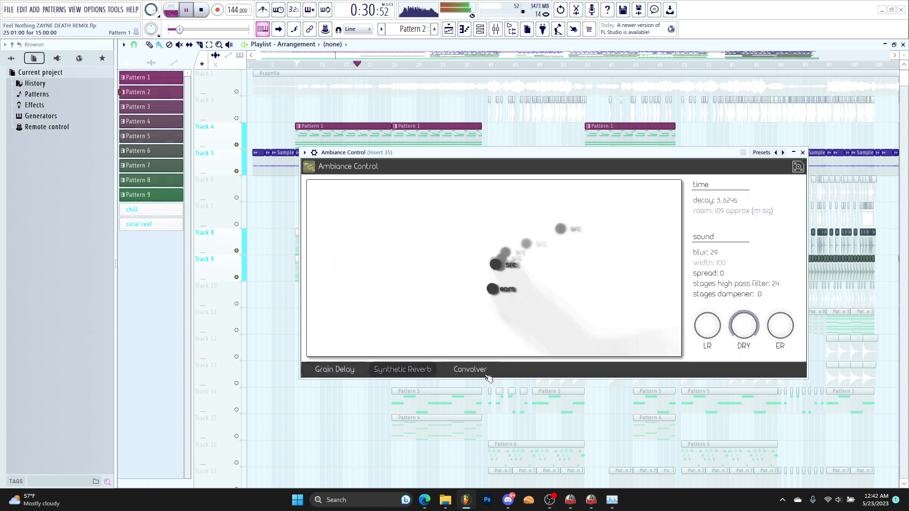
pyautogui.click(334, 369)
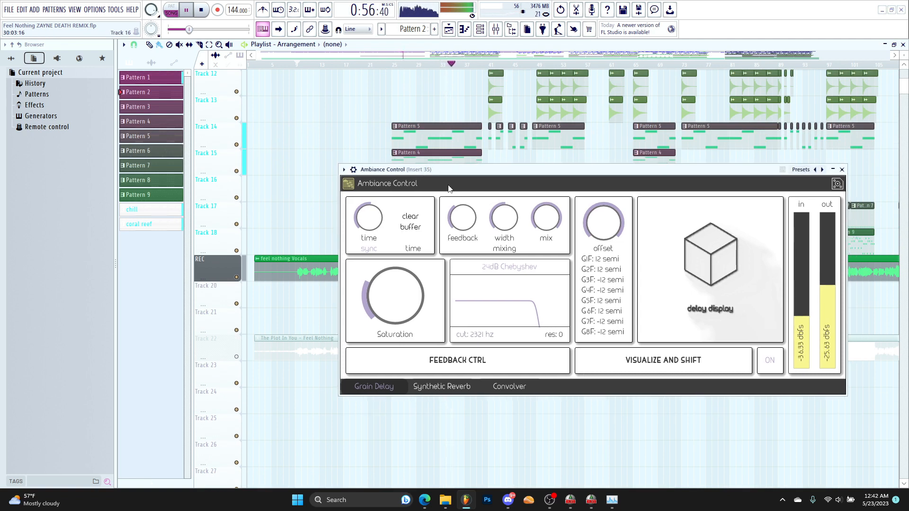
# Step: Preview the Synthetic Reverb, Grain Delay and Convolver pages, return to Grain Delay, and stop playback
pyautogui.click(441, 387)
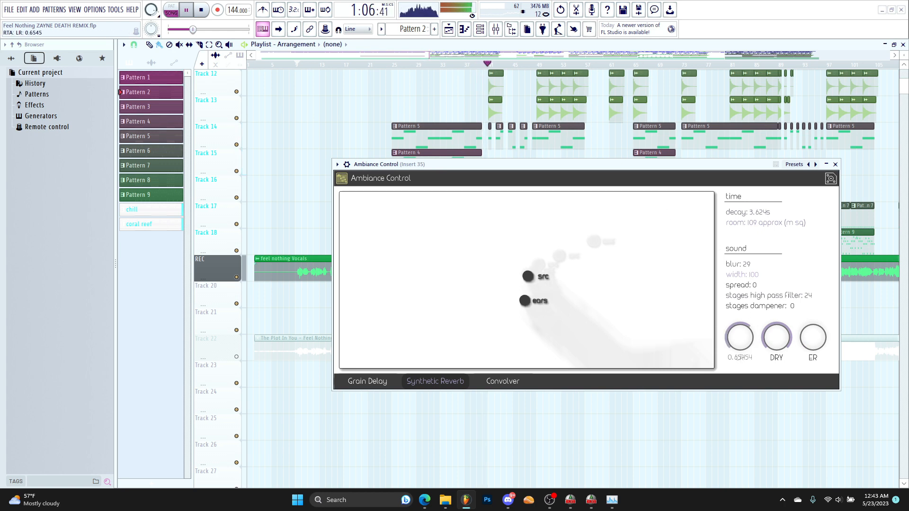
pyautogui.click(366, 381)
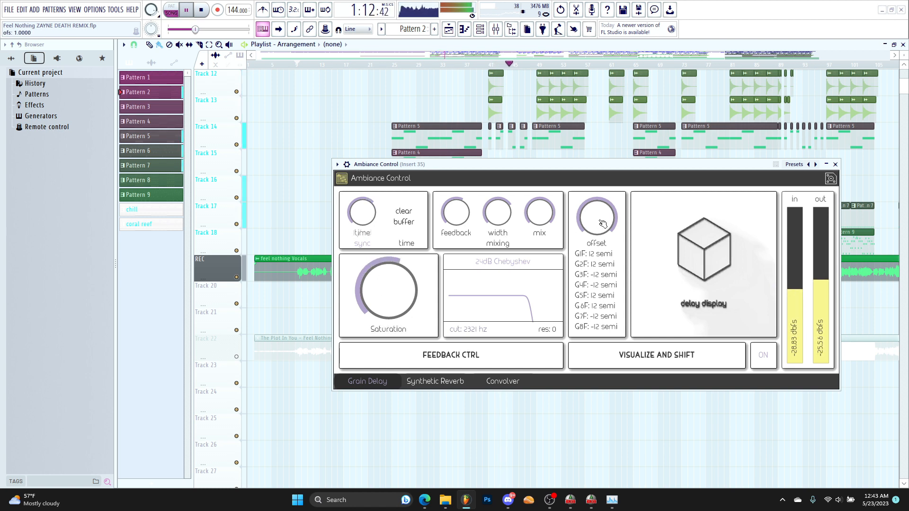
pyautogui.click(434, 381)
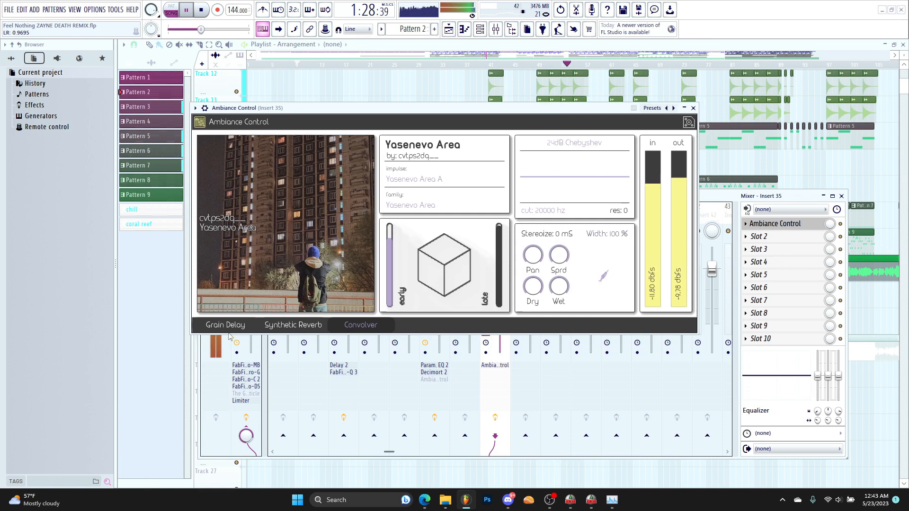
pyautogui.click(225, 325)
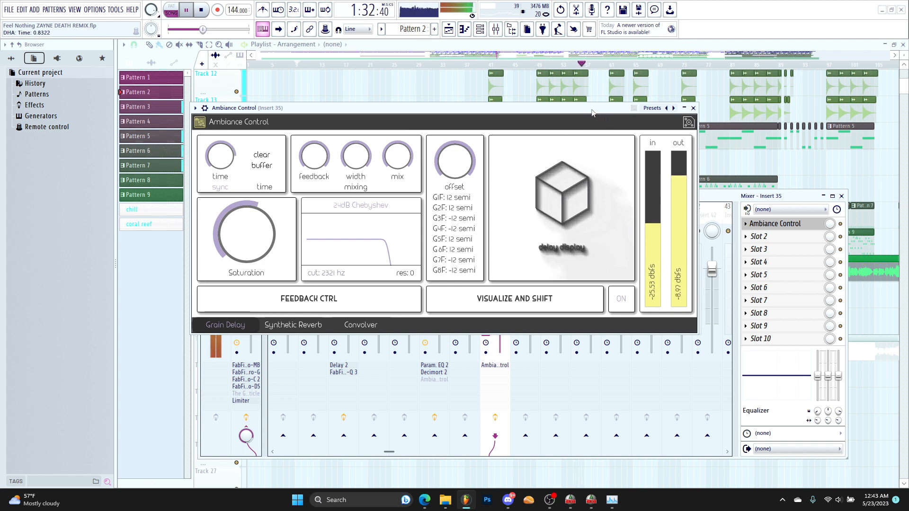
pyautogui.click(185, 10)
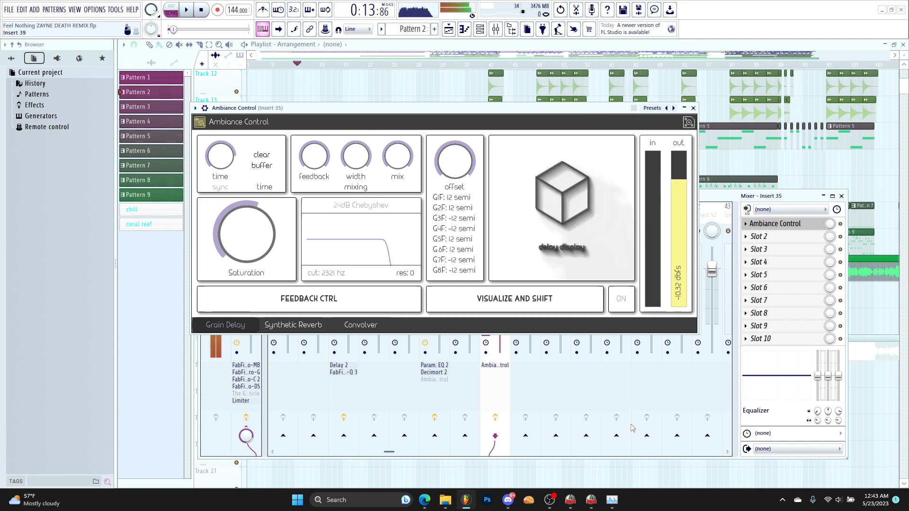
pyautogui.moveTo(556, 499)
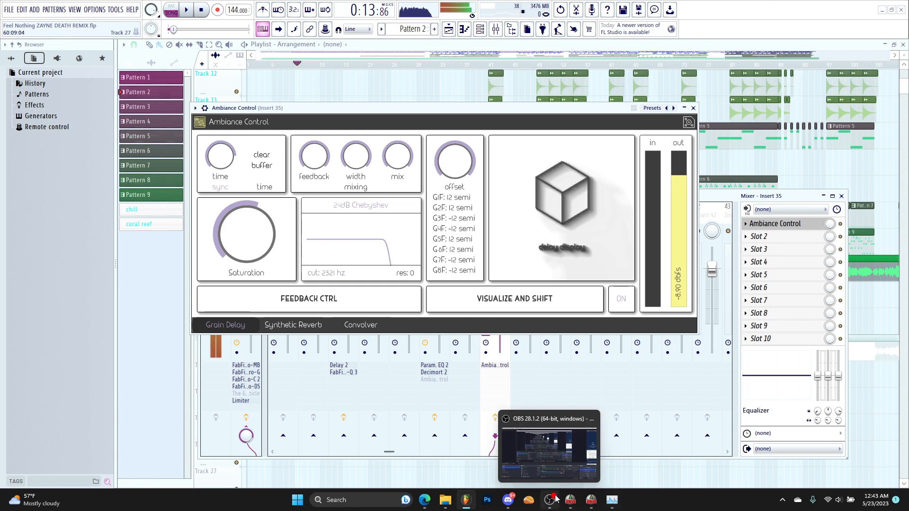